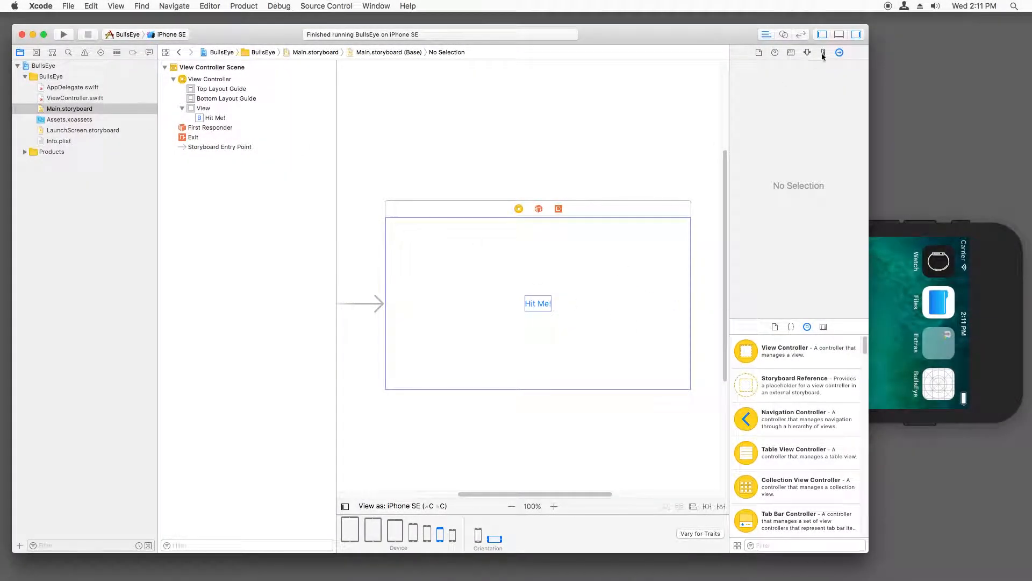
- Drag a Label, a Button and a Slider from the Object Library onto the canvas beside Hit Me!
scroll("down", 3)
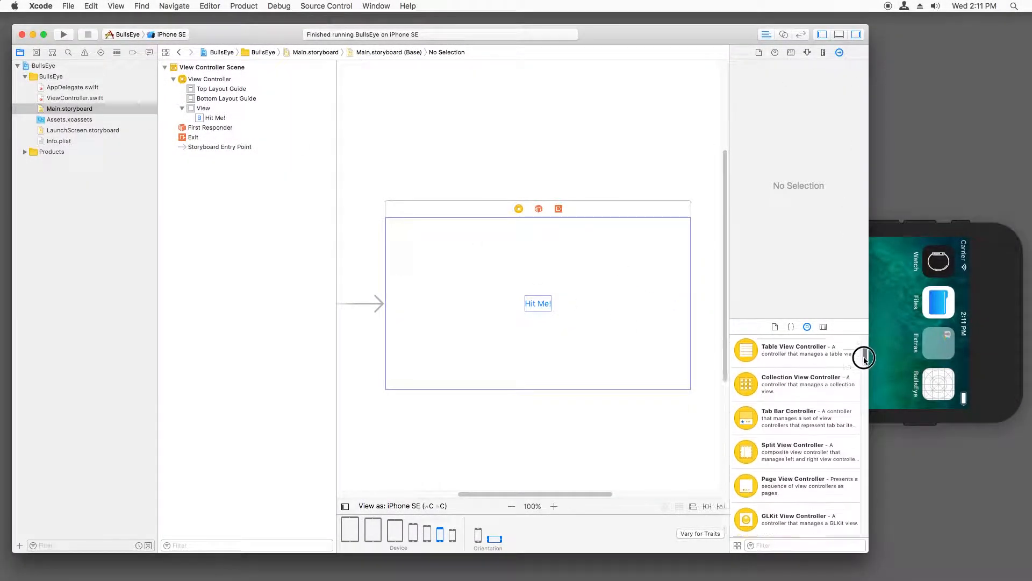
scroll("down", 3)
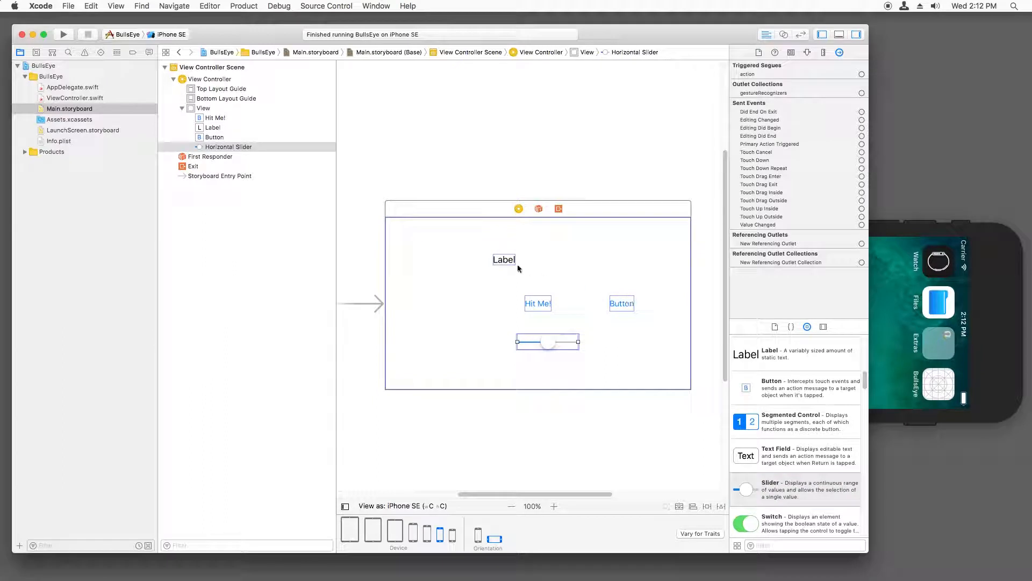
mouse_move(622, 298)
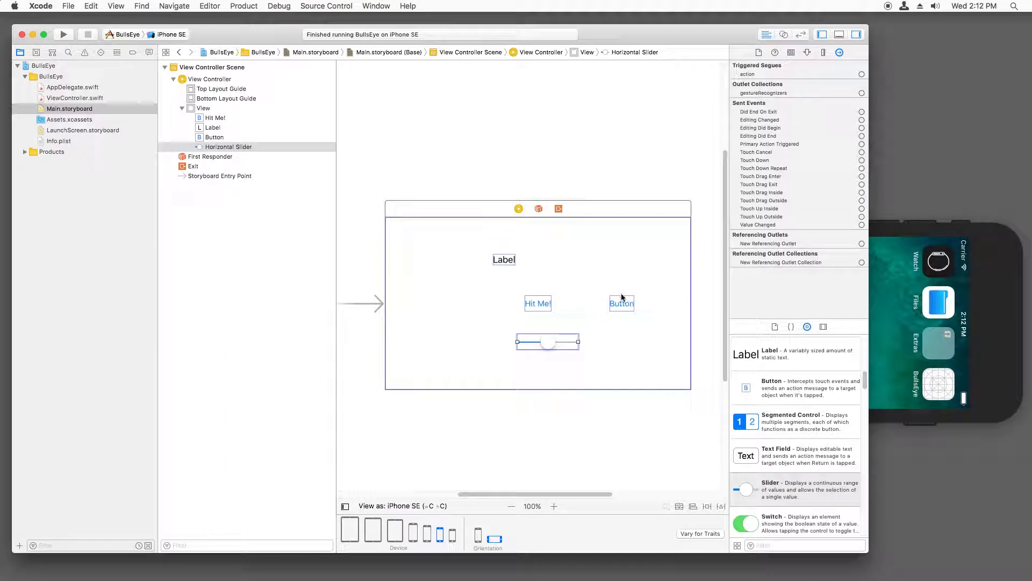
left_click(204, 107)
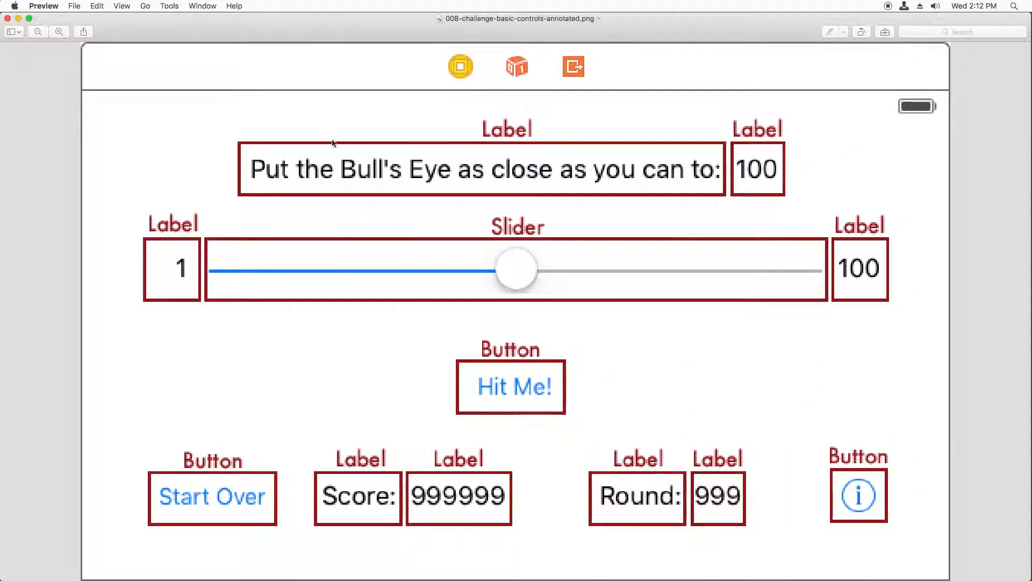
mouse_move(612, 154)
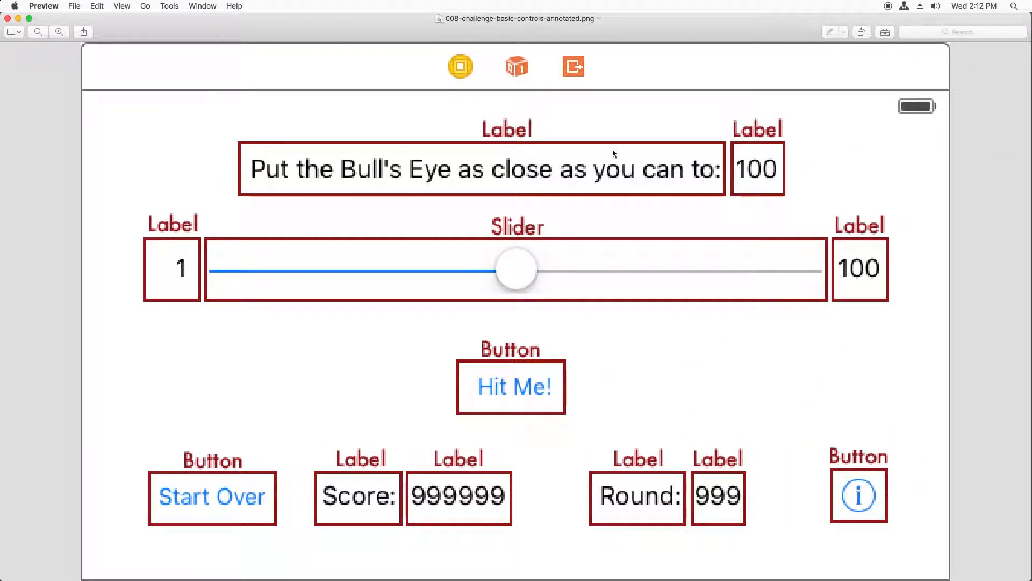
mouse_move(629, 178)
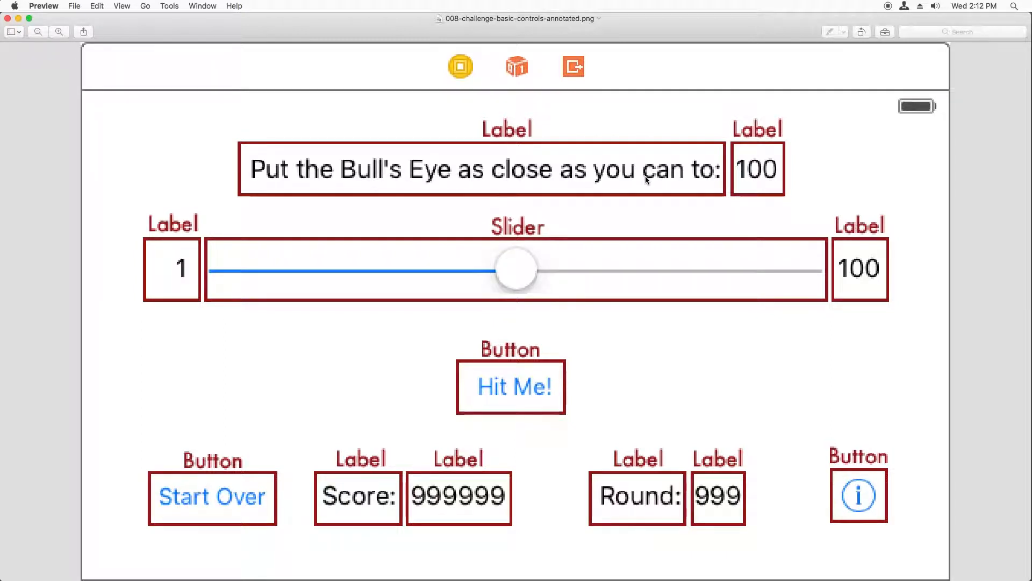
mouse_move(41, 28)
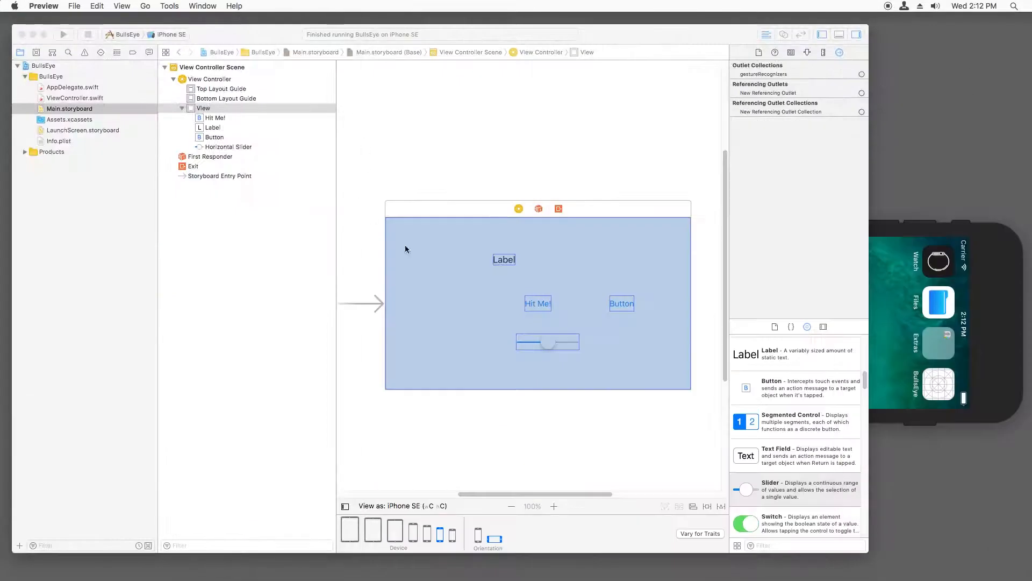
- Set the selected label's text colour to Maraschino red in the Attributes inspector
left_click(505, 259)
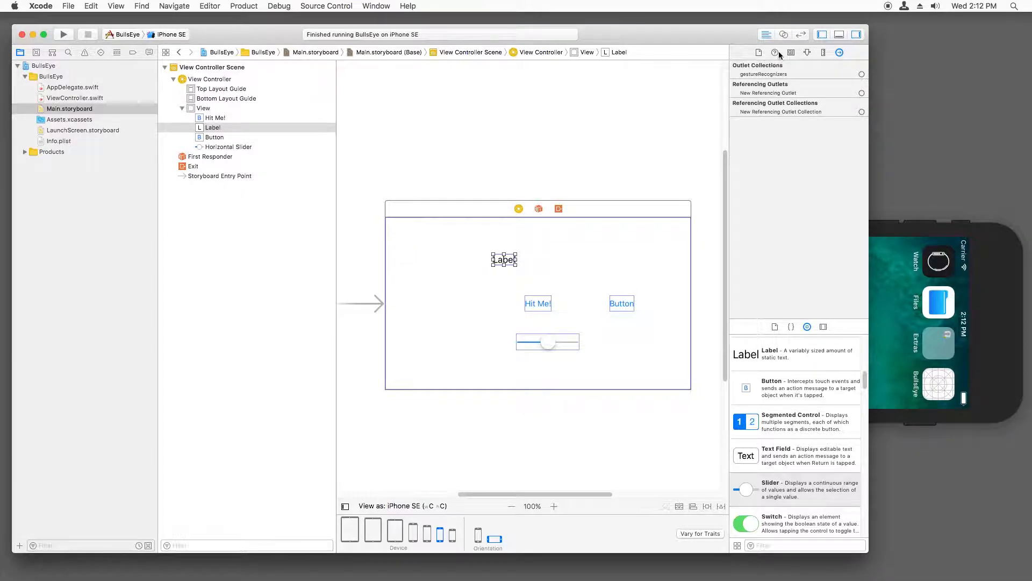
left_click(808, 52)
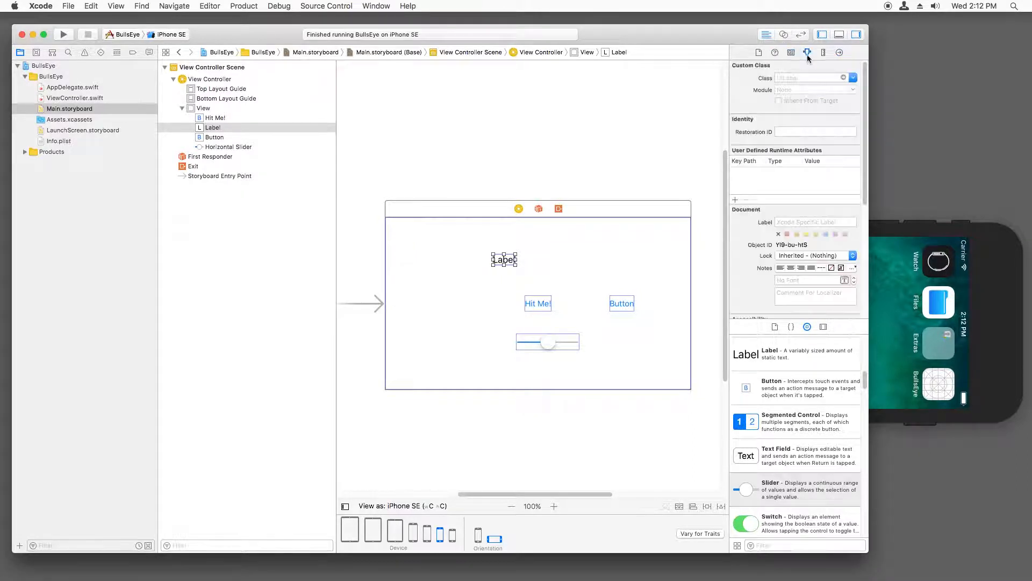
left_click(808, 52)
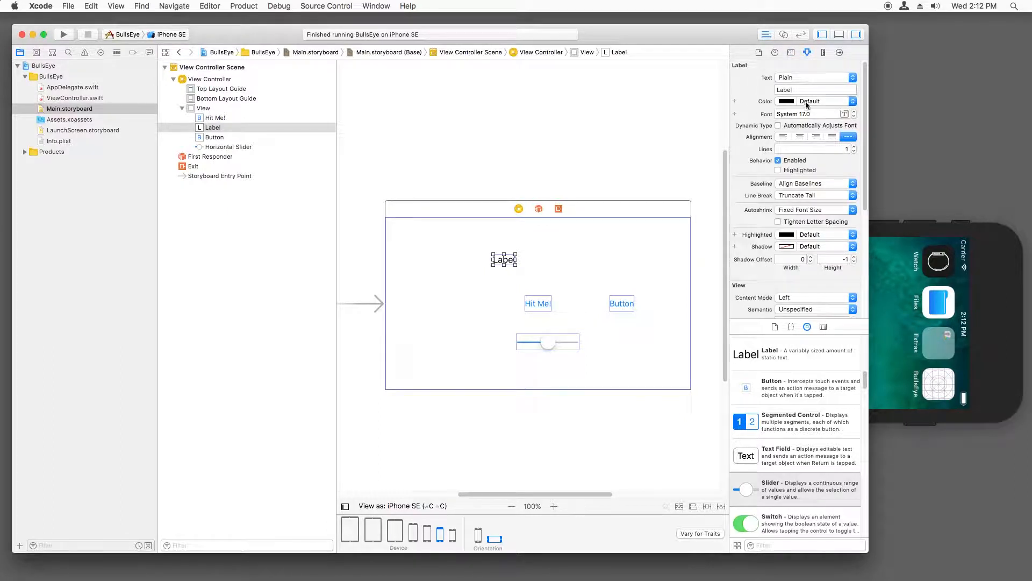
left_click(786, 101)
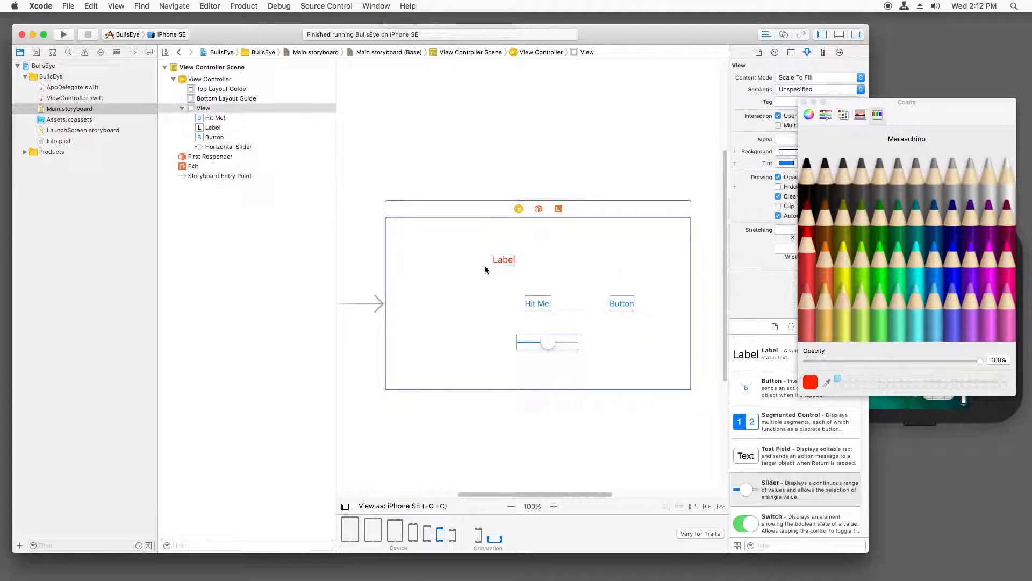
left_click(620, 304)
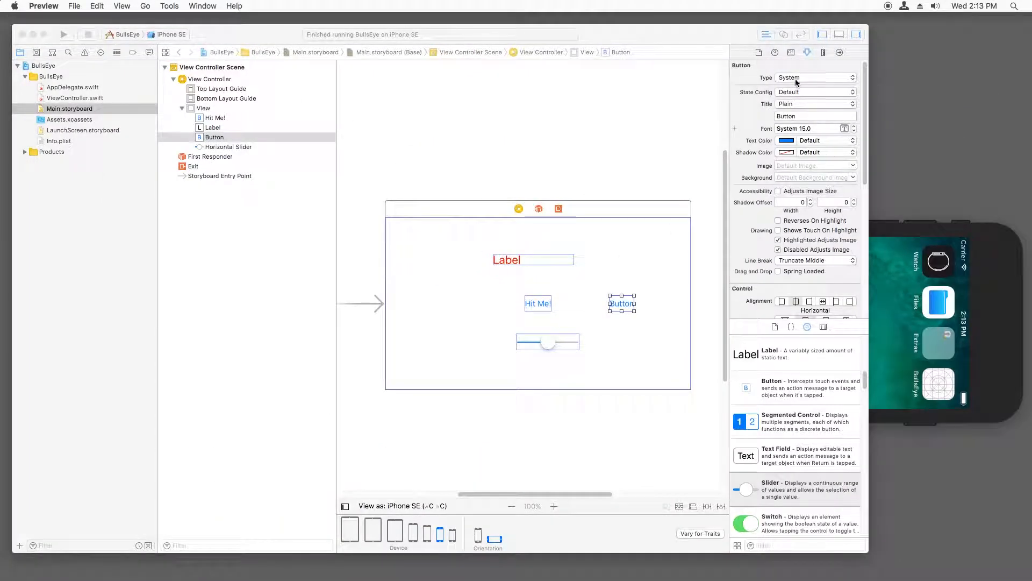
- Change the second button's Type to Info Light, then select the horizontal slider
left_click(816, 77)
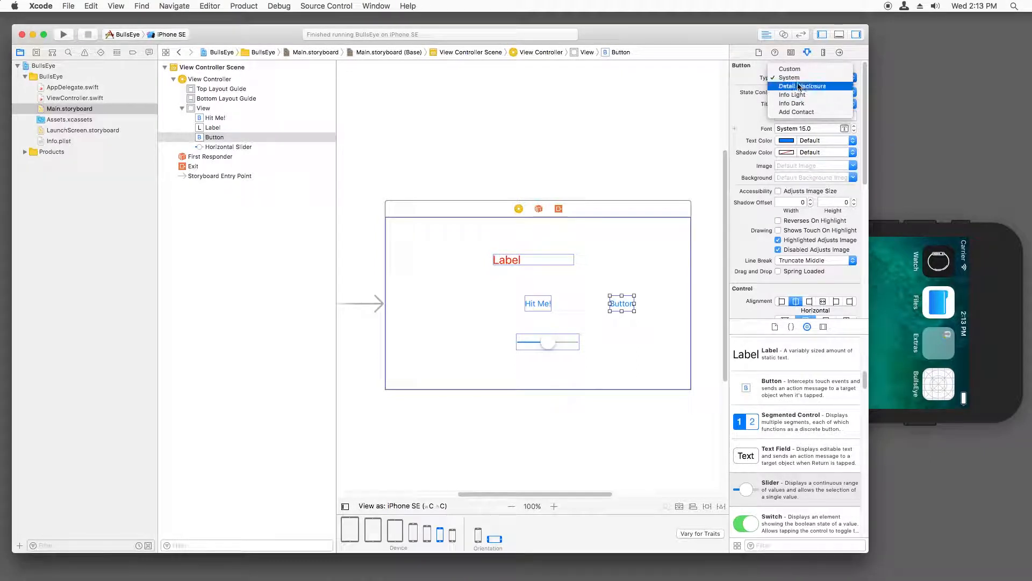
left_click(793, 94)
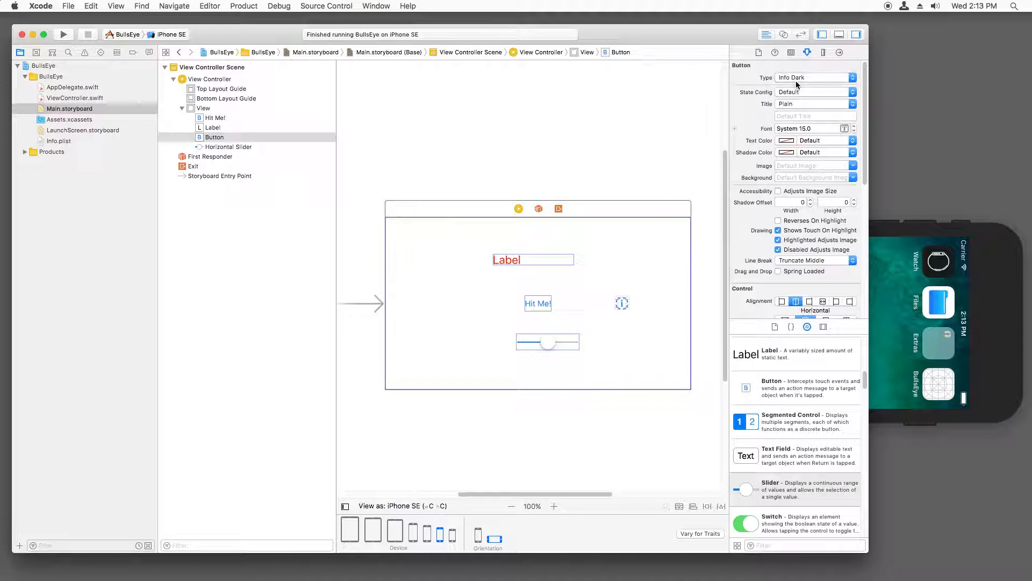
left_click(815, 77)
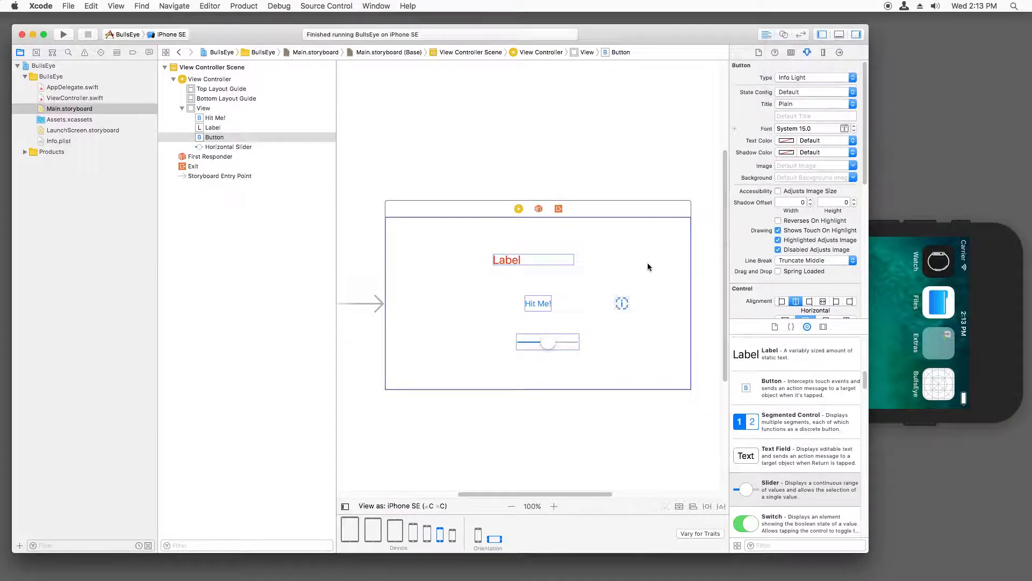
left_click(547, 342)
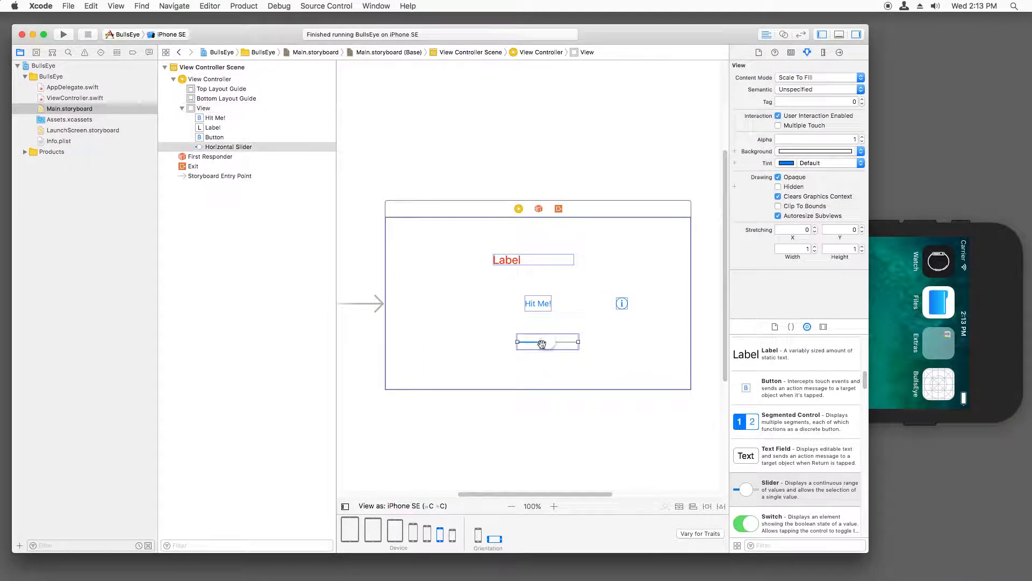
left_click(547, 342)
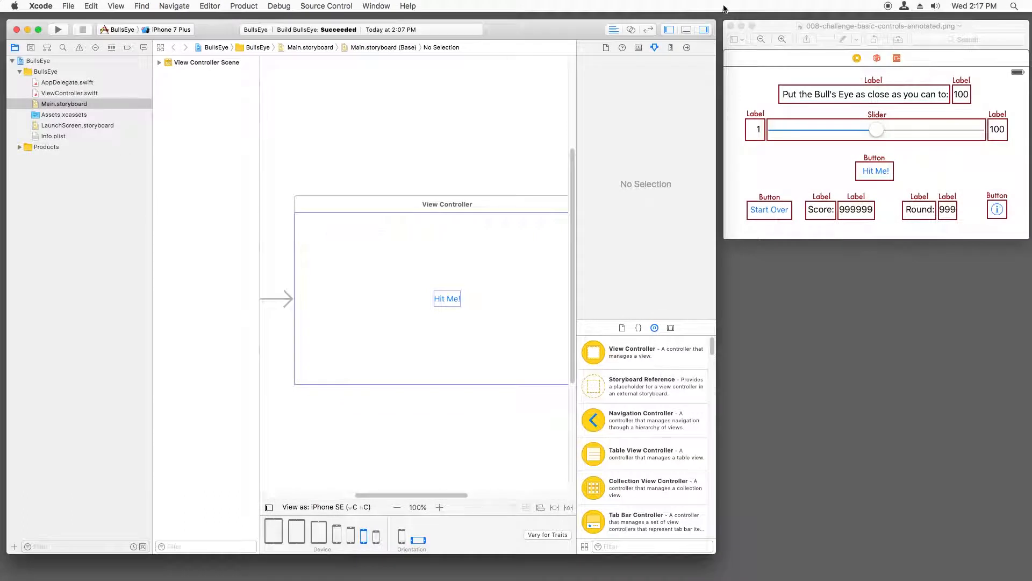
mouse_move(669, 30)
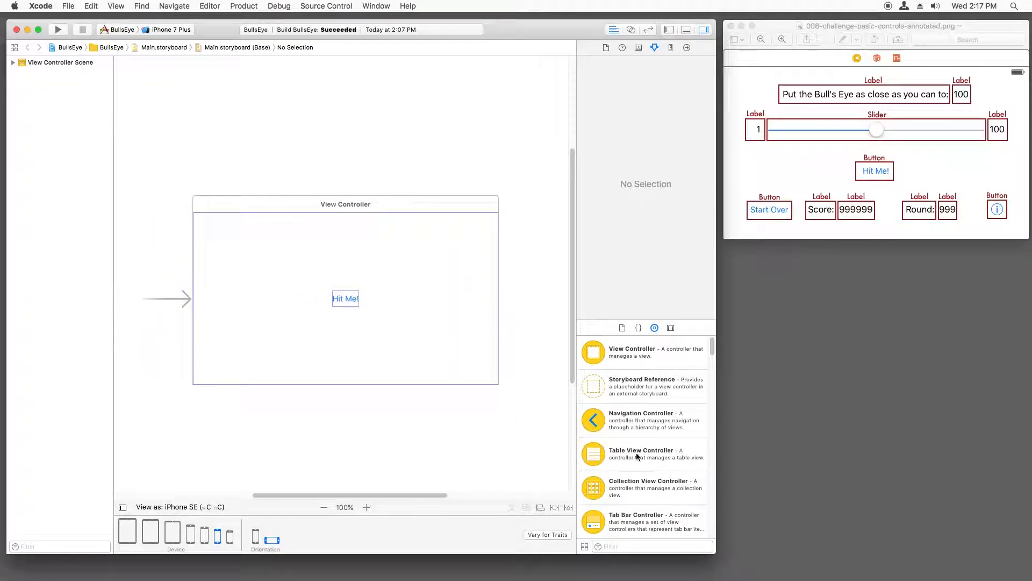
- Add a new label and enter the text "Put the Bull's Eye as close as you can to:"
scroll("down", 3)
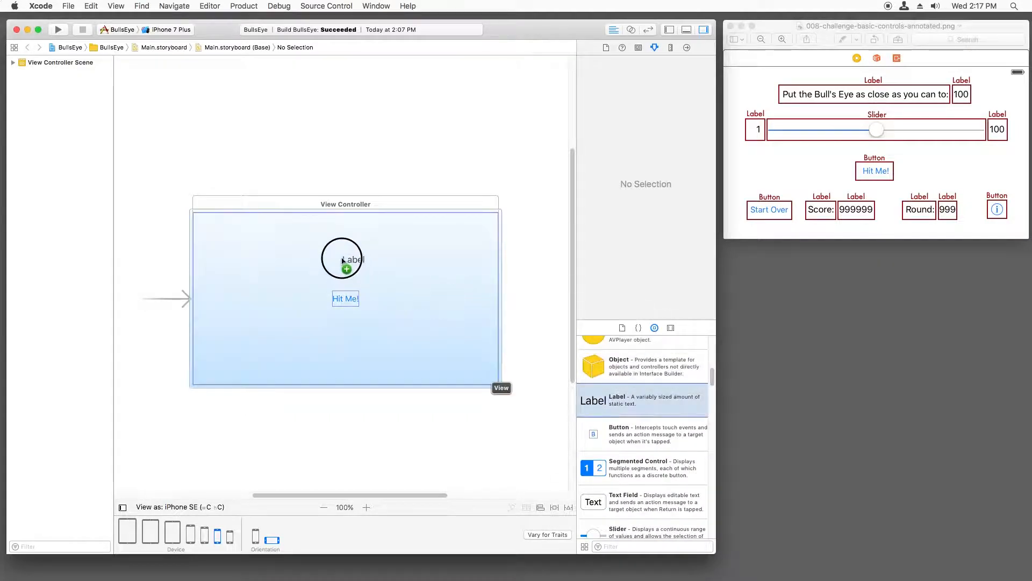
left_click(342, 257)
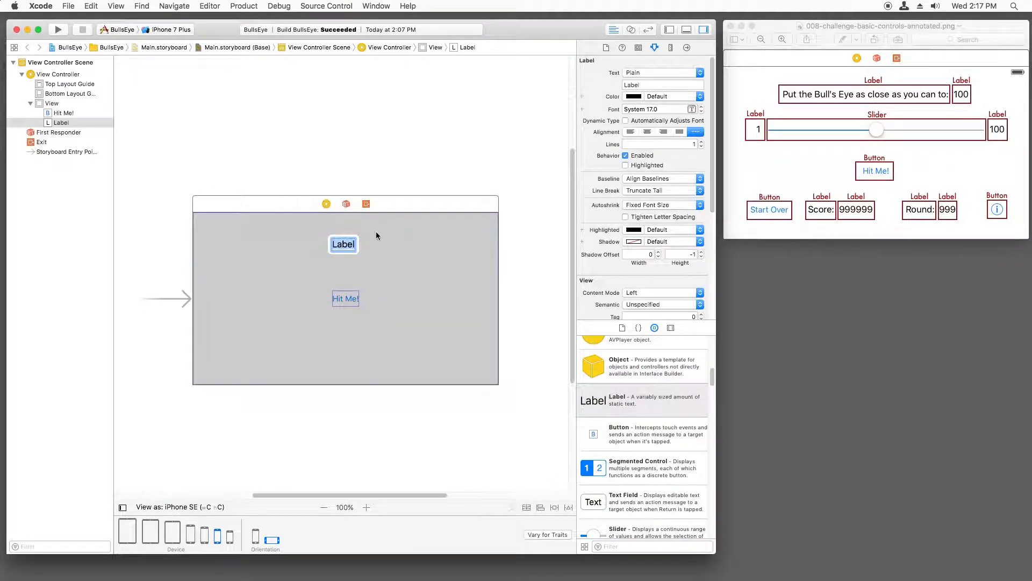
type("Put the Bulls")
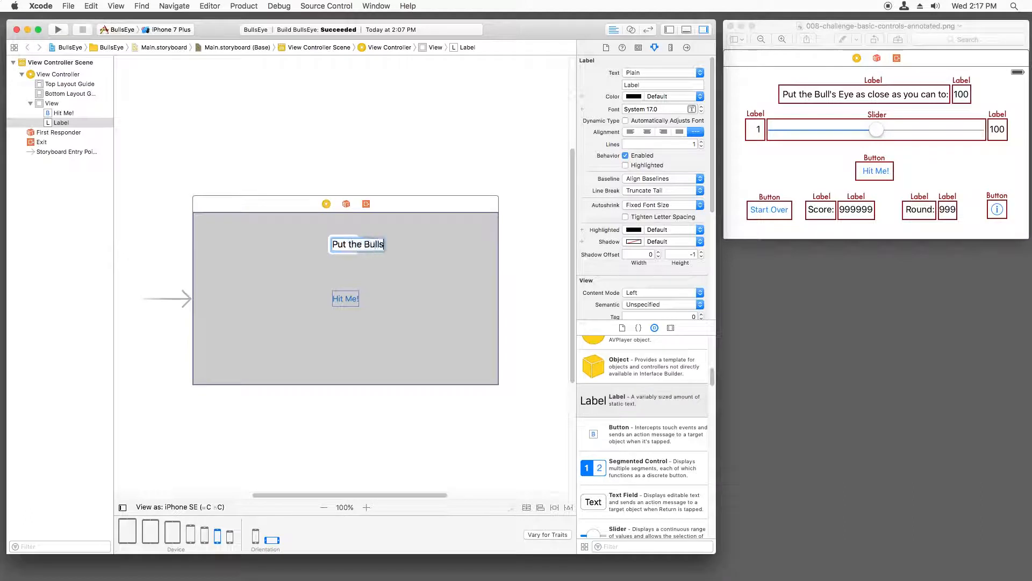
type("'")
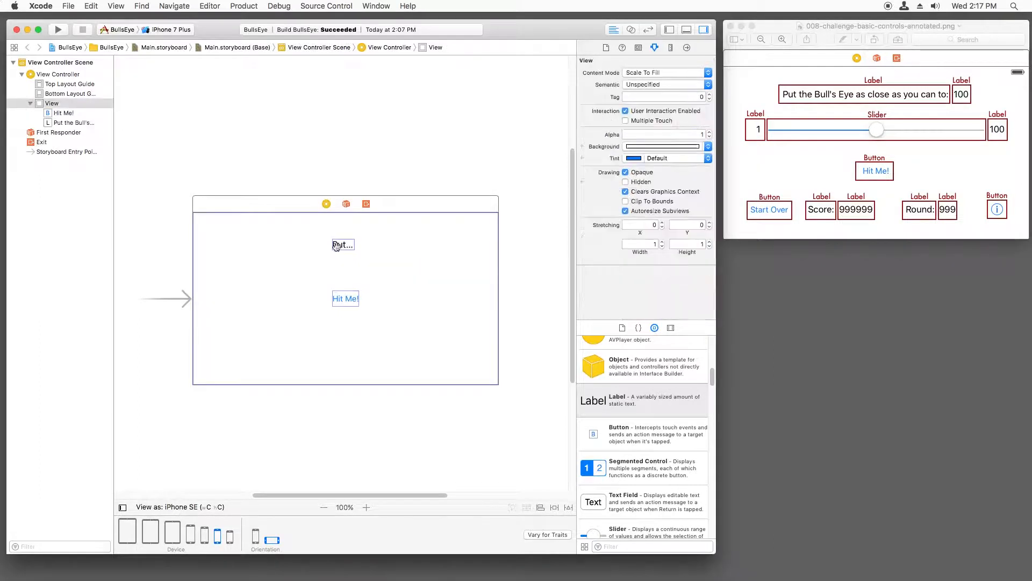
- Size the prompt label to fit and centre it horizontally above the Hit Me! button
left_click(343, 244)
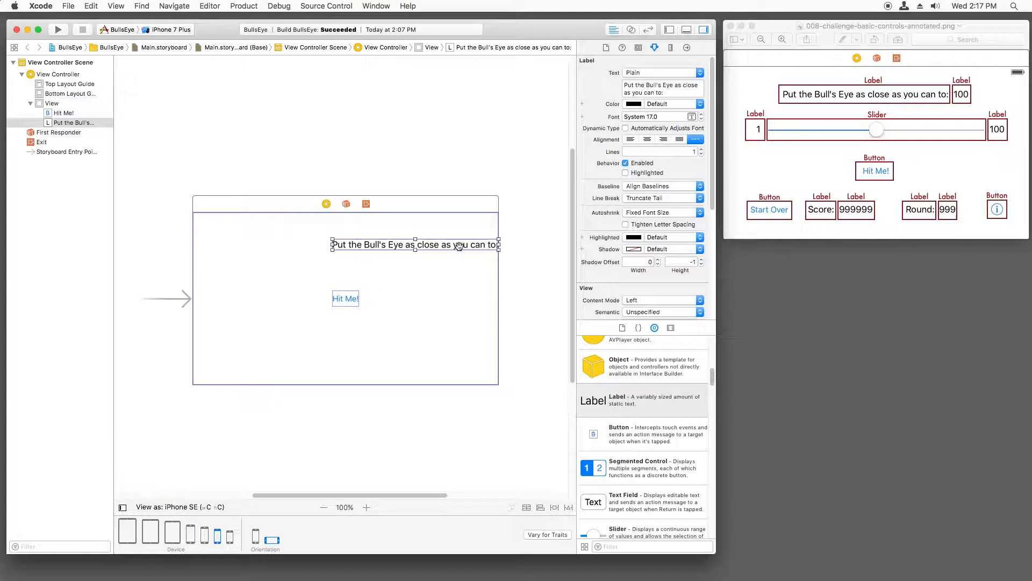
left_click(388, 240)
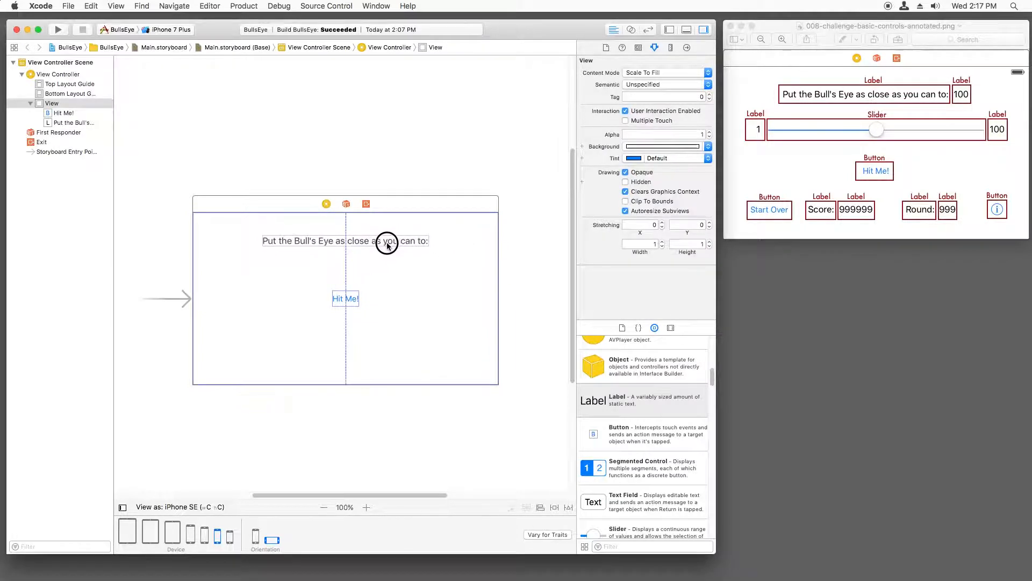
left_click(342, 239)
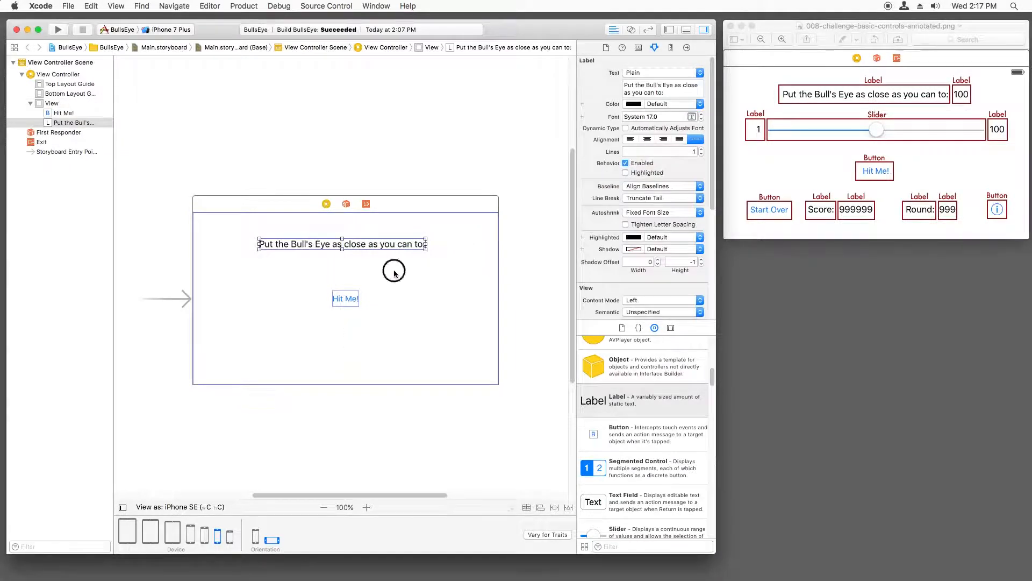
left_click(345, 342)
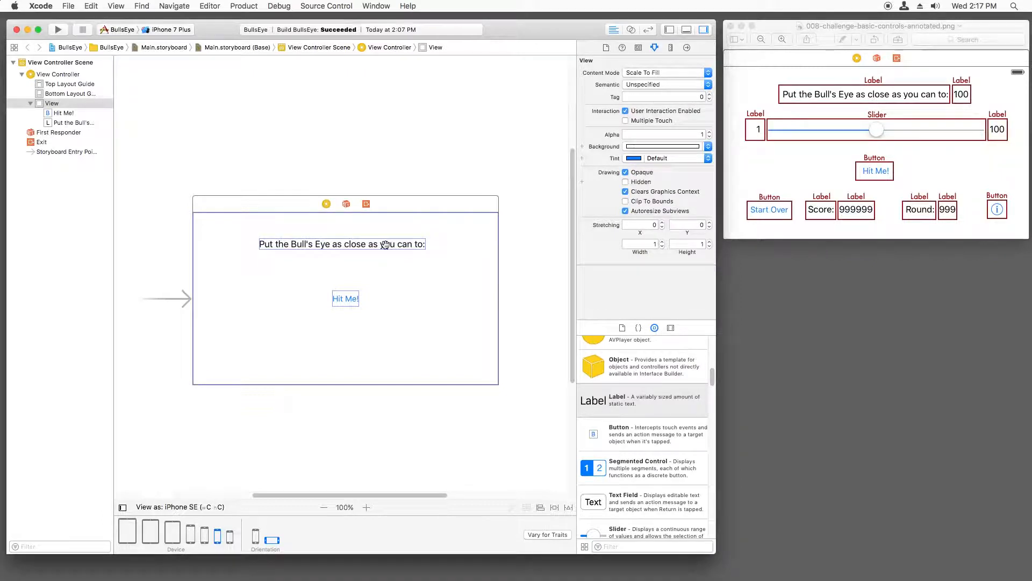
mouse_move(352, 245)
type("Score:")
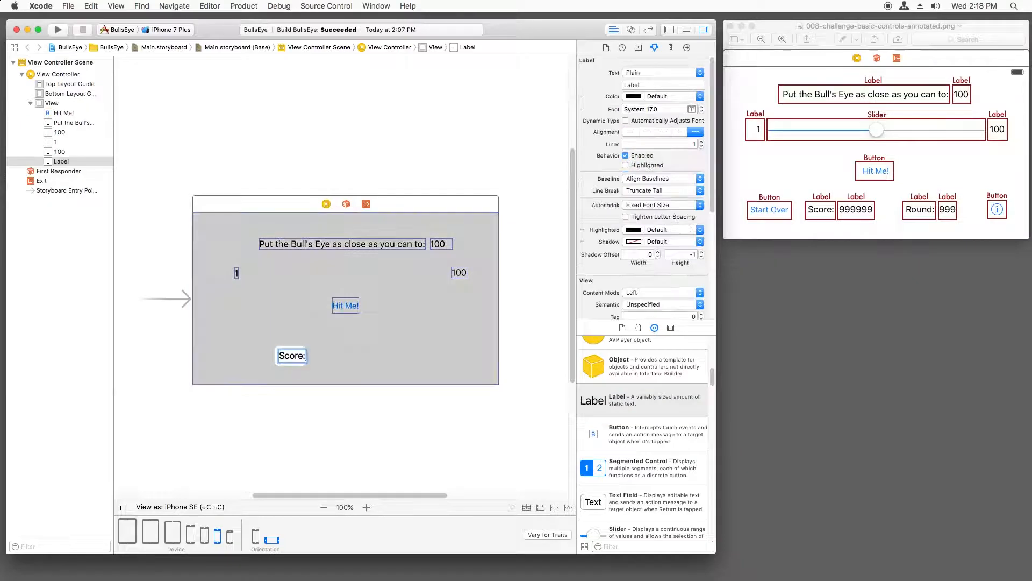
- Finish the Score: label and set the last button's Type to Detail Disclosure info button
left_click(327, 356)
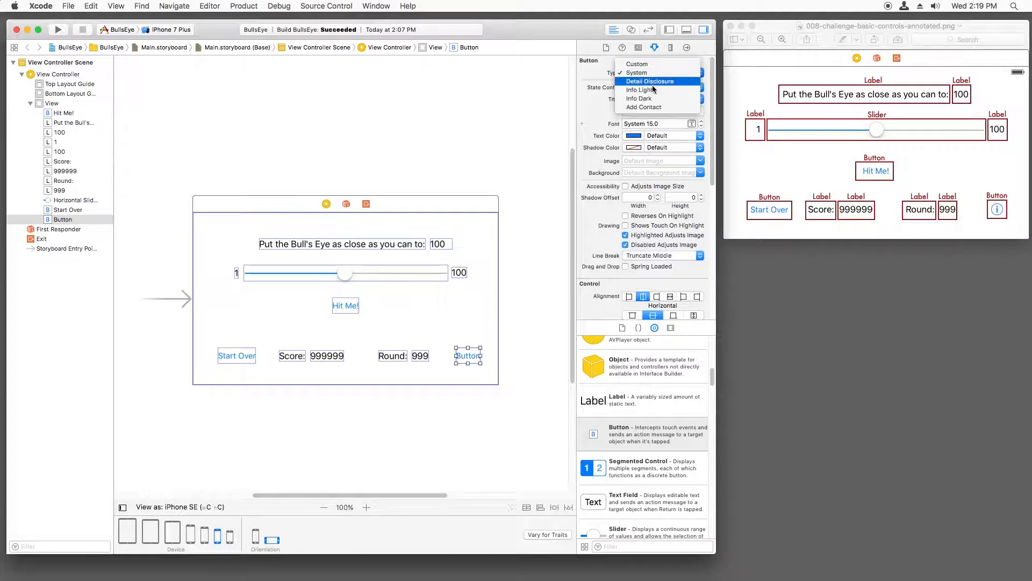
left_click(638, 90)
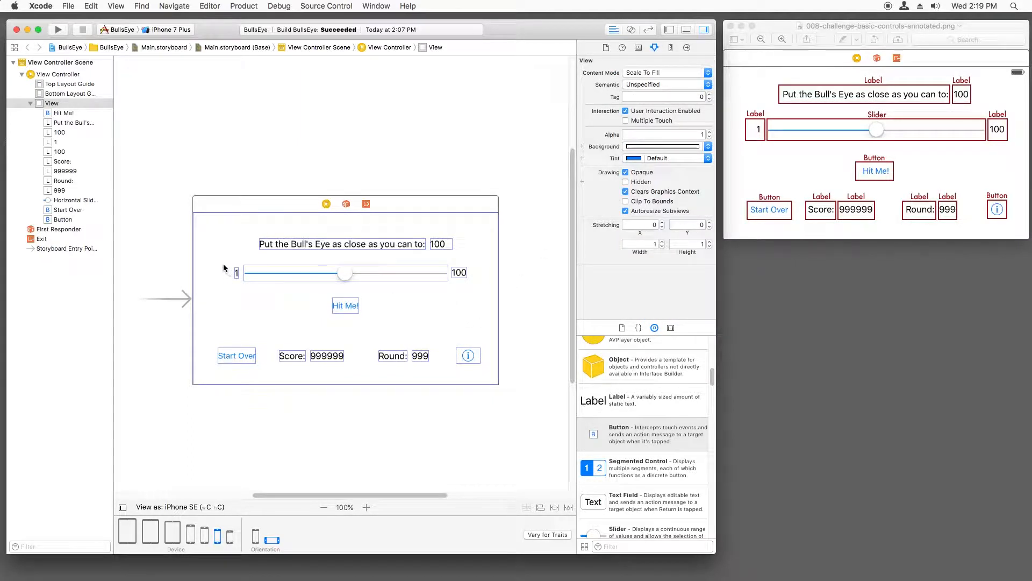
left_click(345, 304)
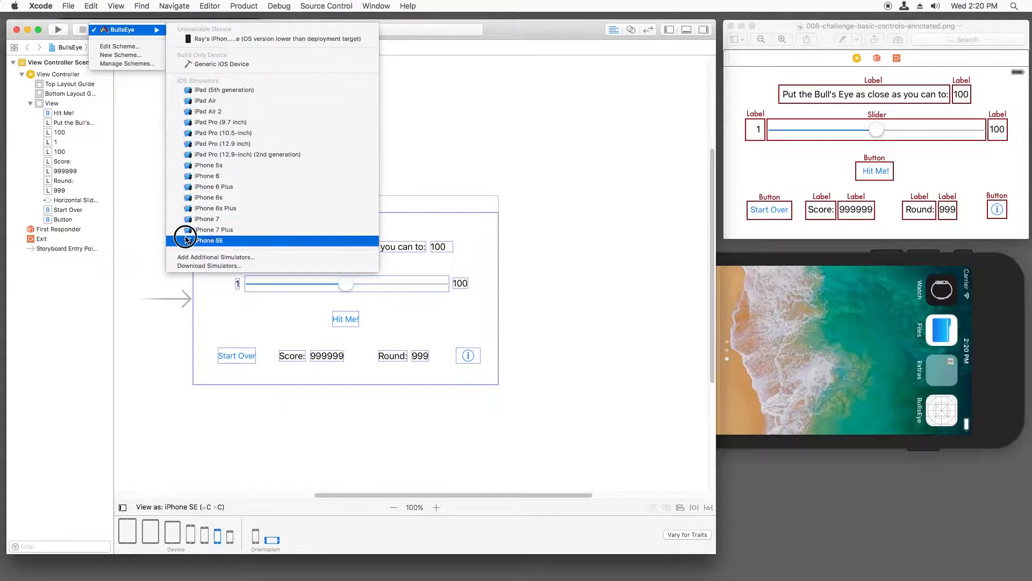
- Choose iPhone SE as the run destination and run the BullsEye app
left_click(210, 240)
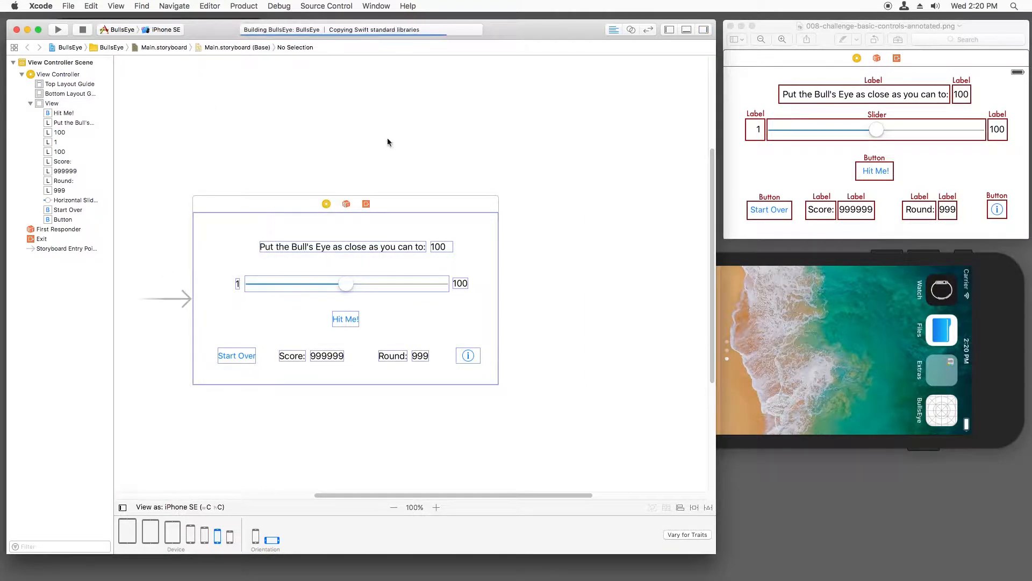
left_click(58, 29)
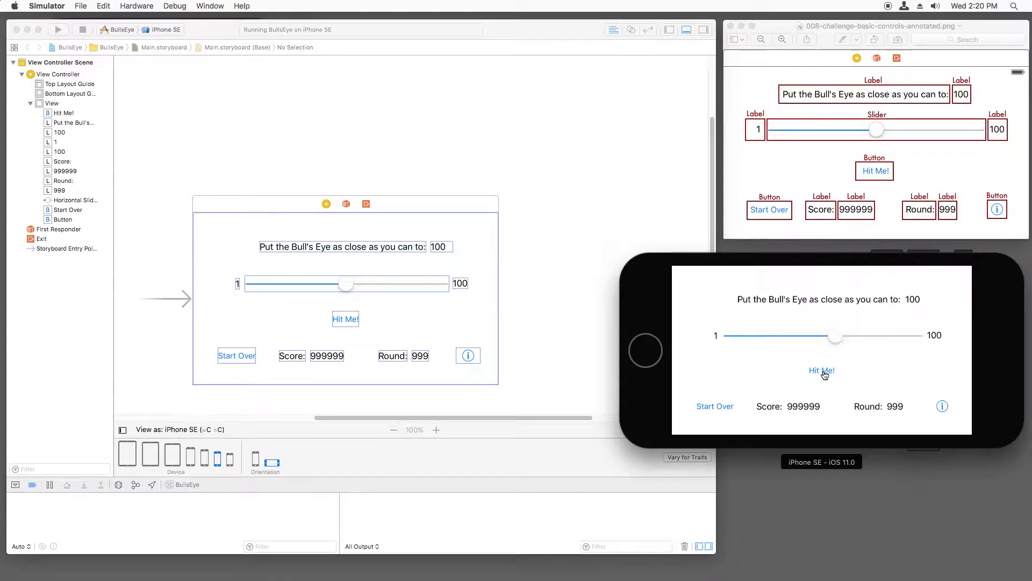
- Tap Hit Me! to show the Hello, World! alert, then dismiss it with Awesome
left_click(820, 370)
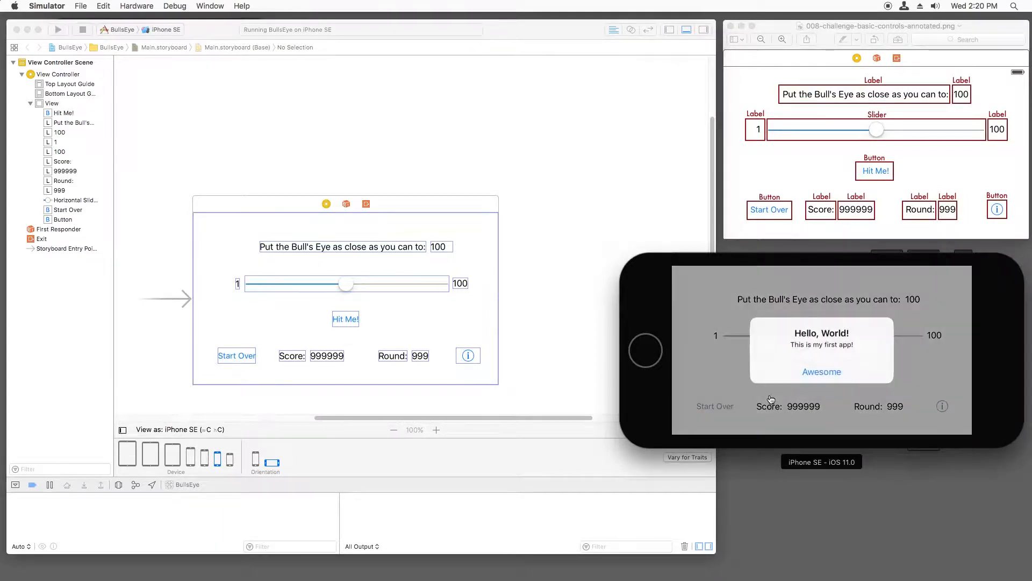
left_click(820, 371)
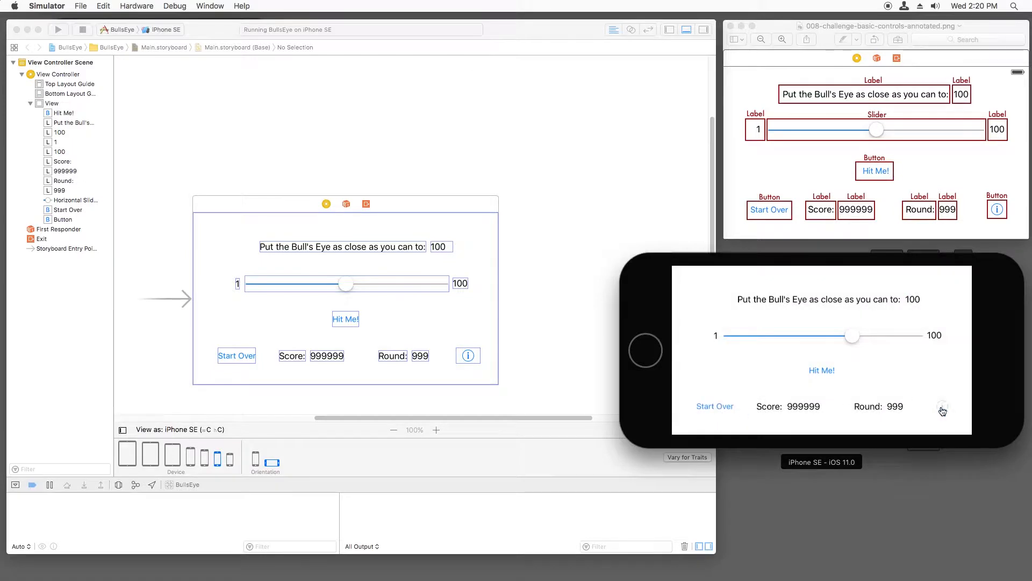